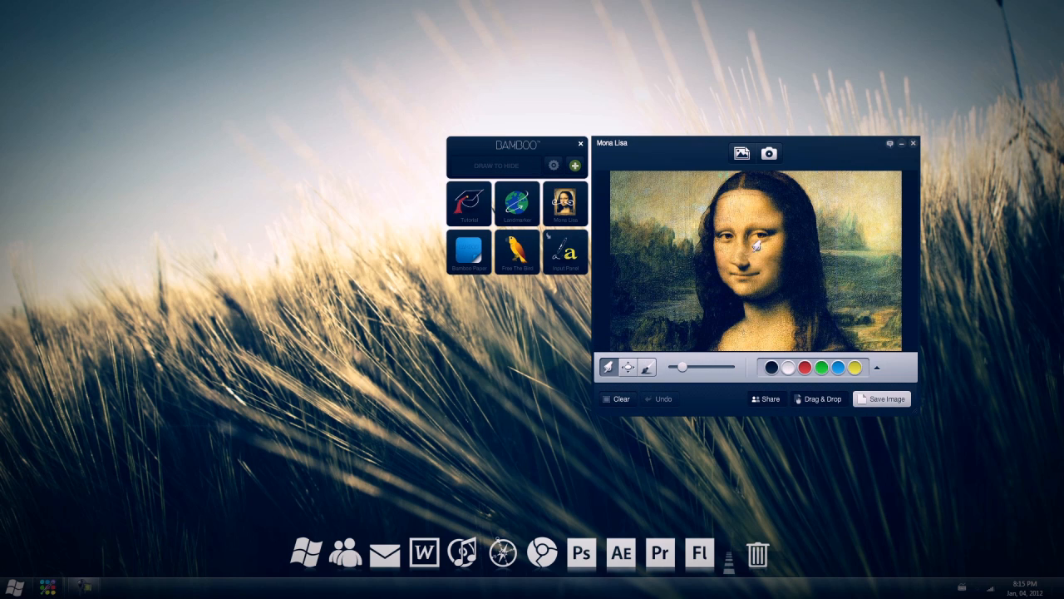
Step: Bring up the tablet's driver properties from the Bamboo Dock settings shortcut
{"action": "left_click", "coordinate": [552, 164]}
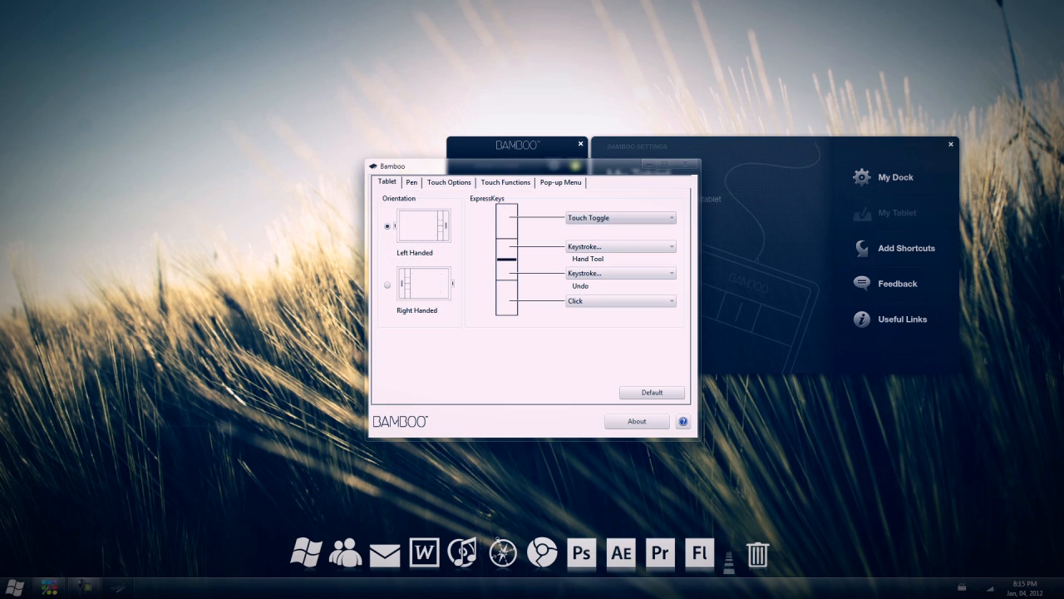
Step: Review the Pen and Touch options, then set tablet orientation to Right Handed
{"action": "left_click", "coordinate": [411, 181]}
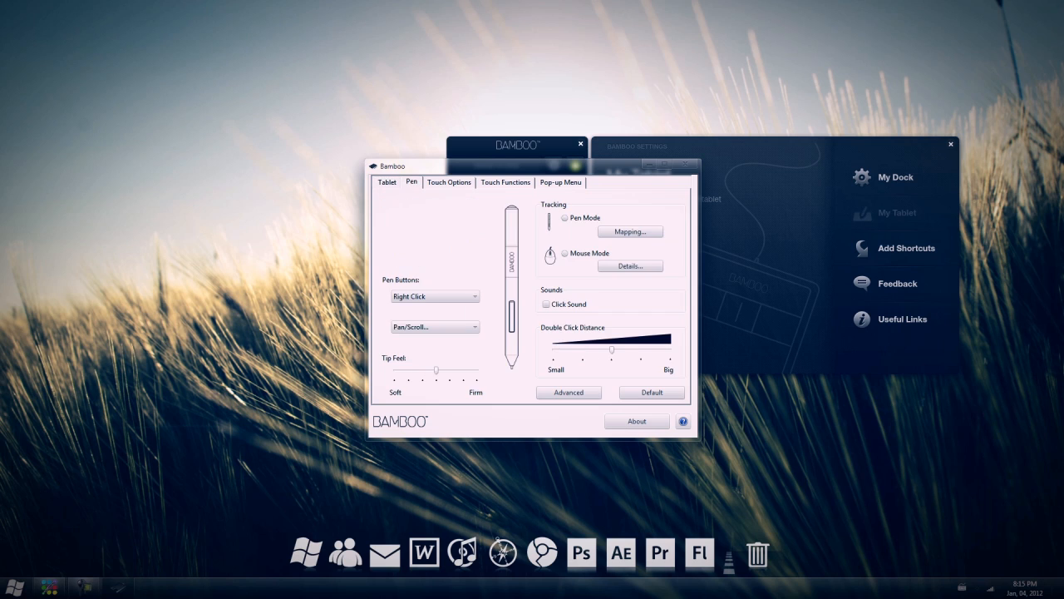
{"action": "left_click", "coordinate": [449, 181]}
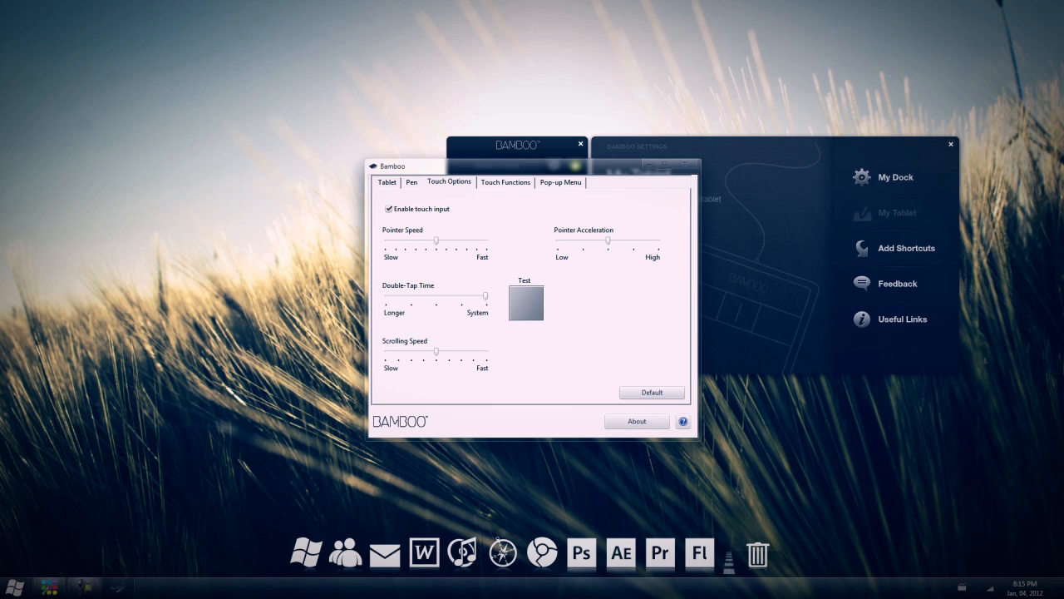
{"action": "left_click", "coordinate": [386, 181]}
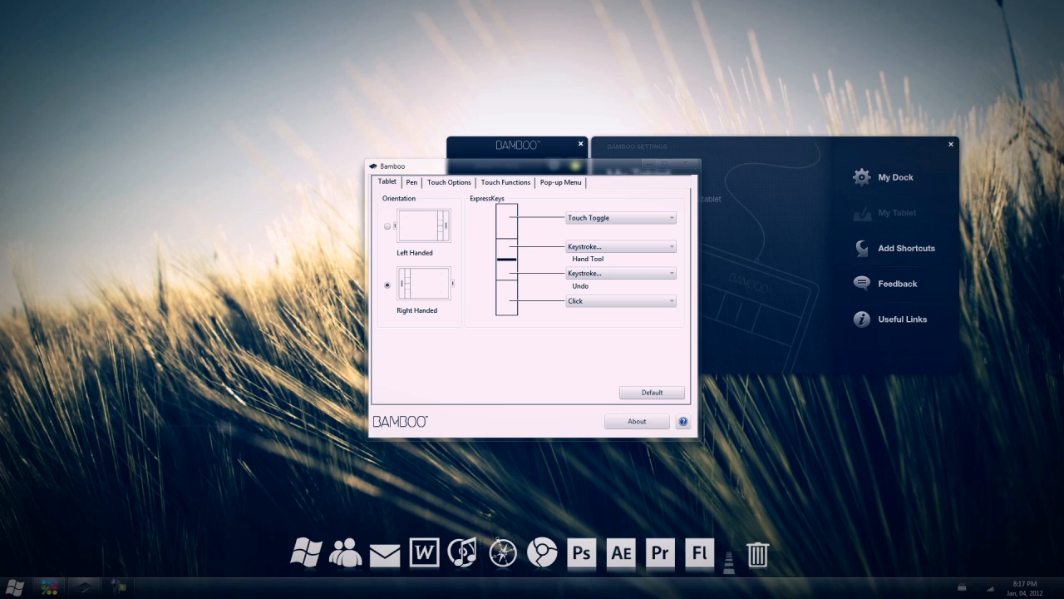
{"action": "left_click", "coordinate": [385, 226]}
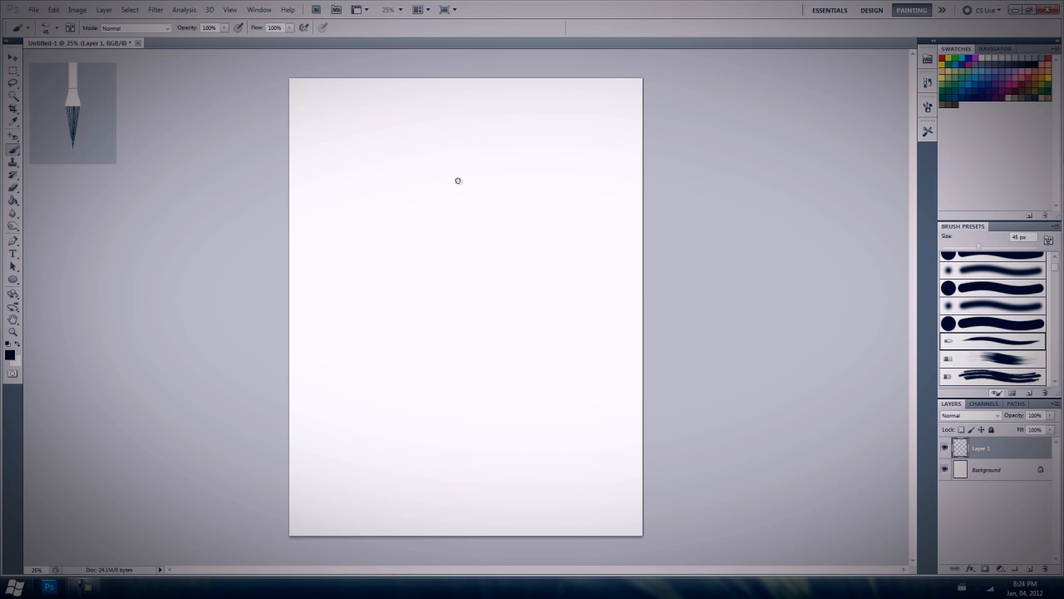
Step: Paint a brush stroke across the blank white Photoshop canvas with the pen
{"action": "left_click_drag", "start_coordinate": [462, 198], "coordinate": [525, 419]}
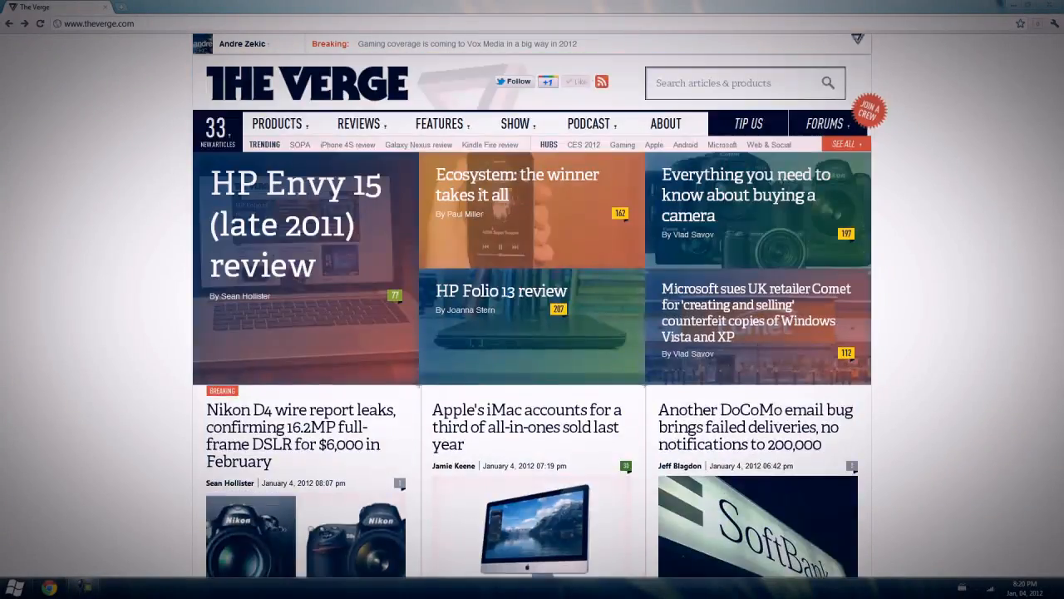
Step: Two-finger scroll The Verge homepage down to the 'Read This Now' section
{"action": "scroll", "scroll_direction": "down", "scroll_amount": 3}
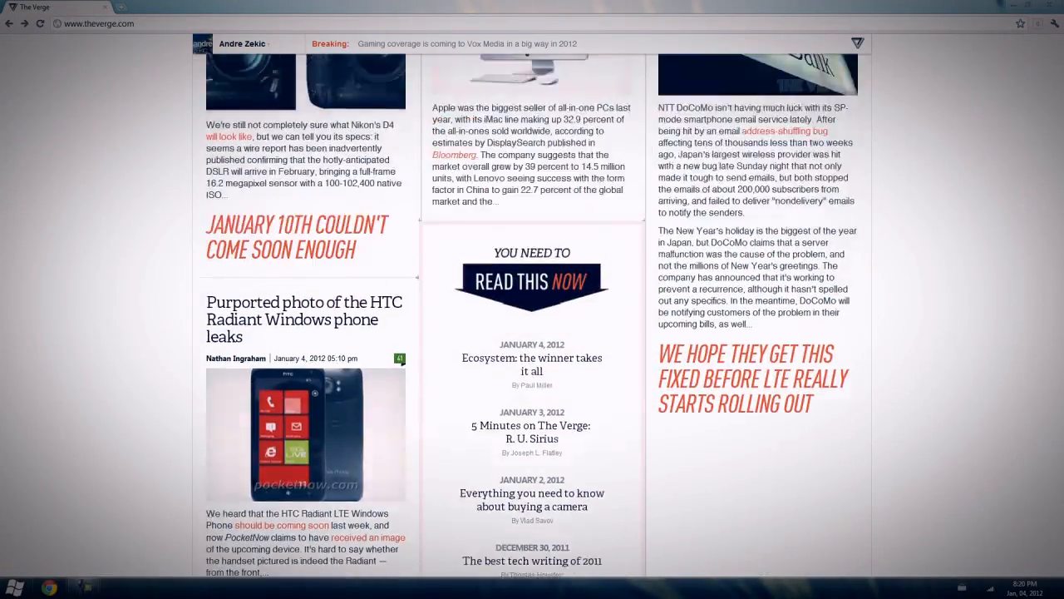
{"action": "scroll", "scroll_direction": "down", "scroll_amount": 3}
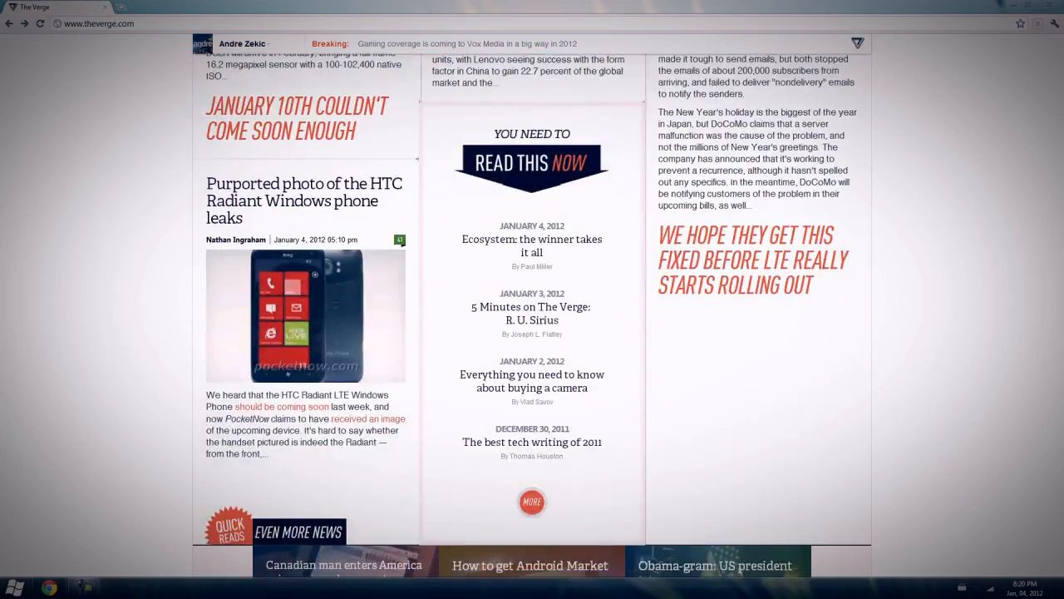